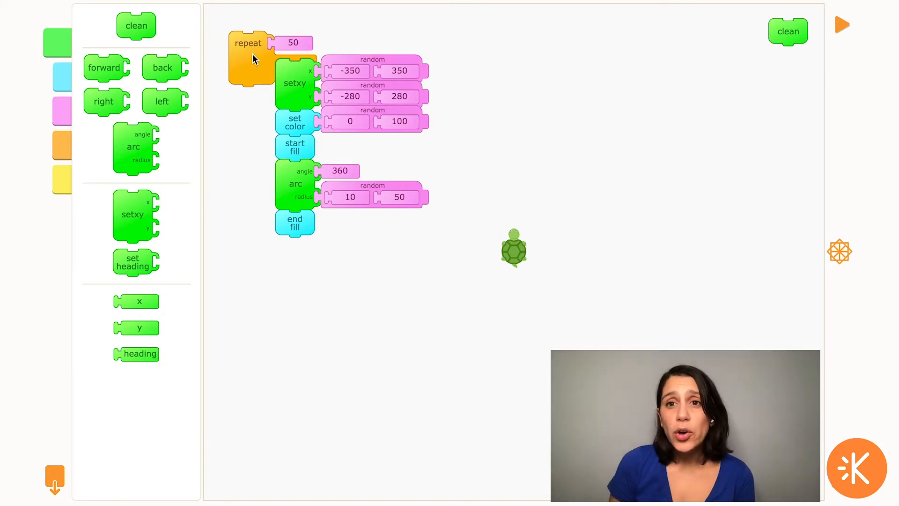
# Run the repeat-50 random circles program, then clear the canvas
pyautogui.click(841, 25)
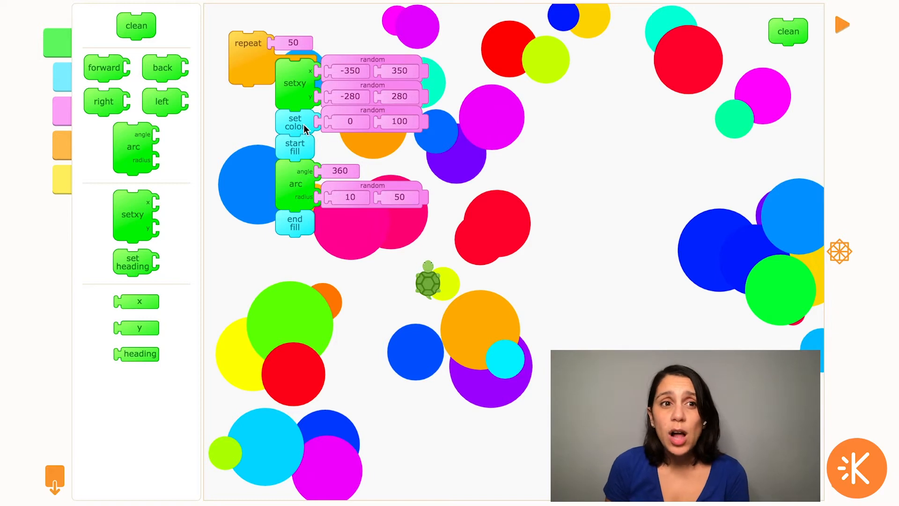
pyautogui.moveTo(398, 210)
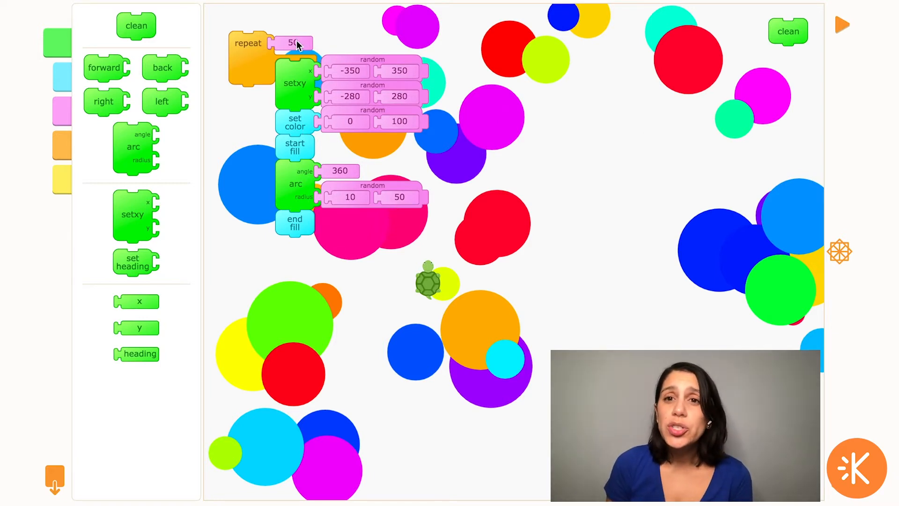
pyautogui.click(787, 32)
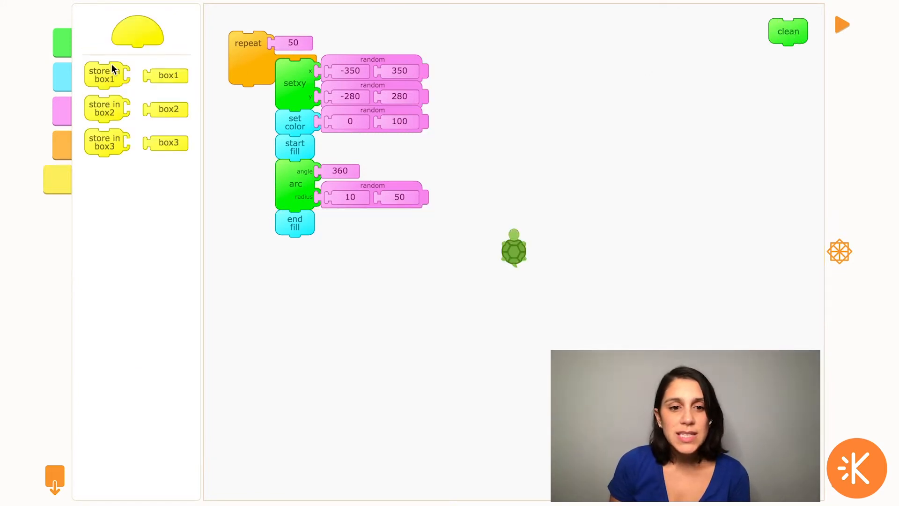
# Create an action hat named 'circle' holding the setxy-to-end-fill drawing stack
pyautogui.moveTo(137, 32); pyautogui.dragTo(286, 266)
pyautogui.write('circle')
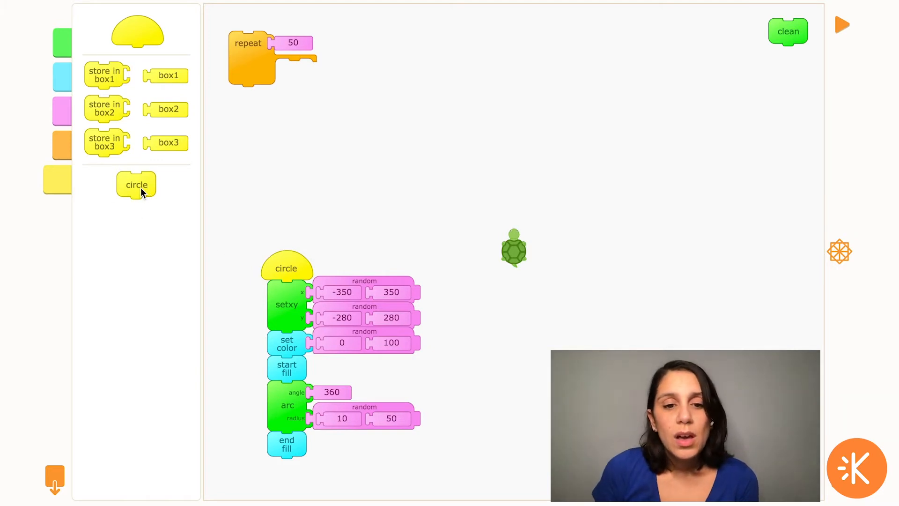
# Place a circle call block inside the repeat 50 loop
pyautogui.moveTo(137, 184); pyautogui.dragTo(354, 158)
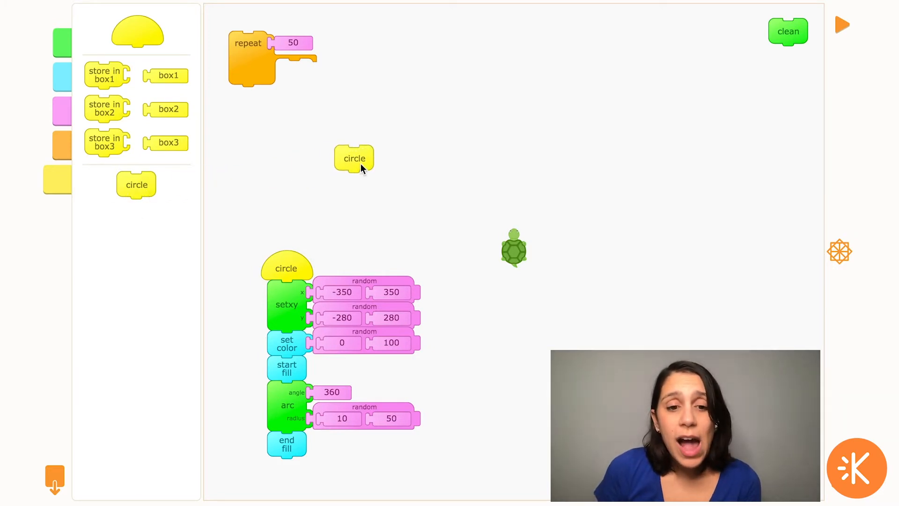
pyautogui.moveTo(354, 158); pyautogui.dragTo(304, 86)
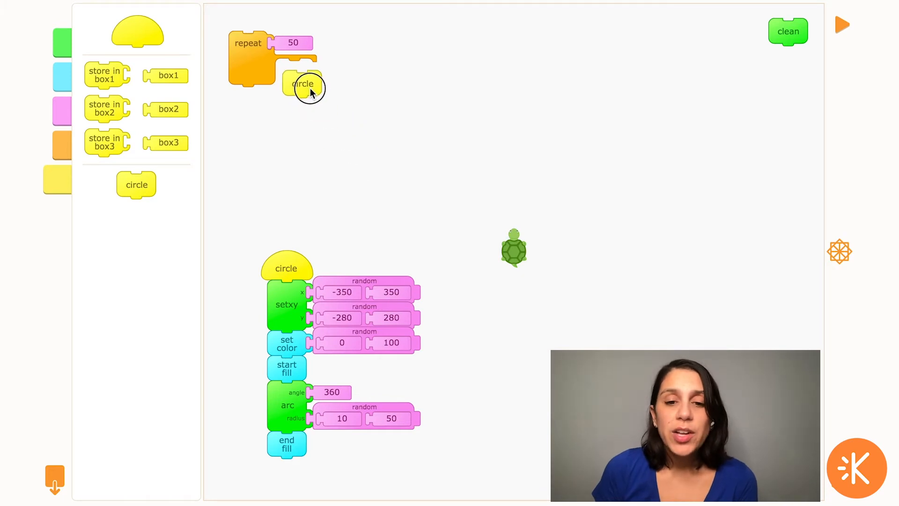
pyautogui.moveTo(303, 84); pyautogui.dragTo(295, 72)
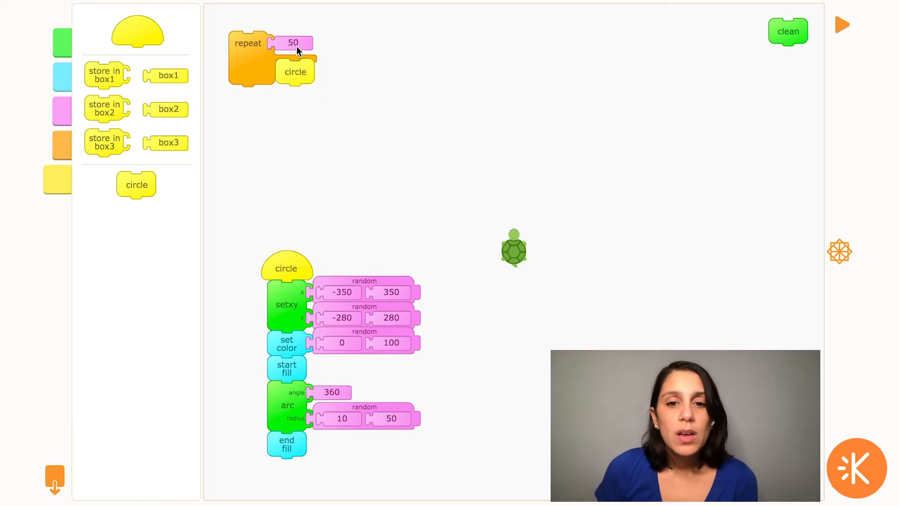
pyautogui.moveTo(302, 90)
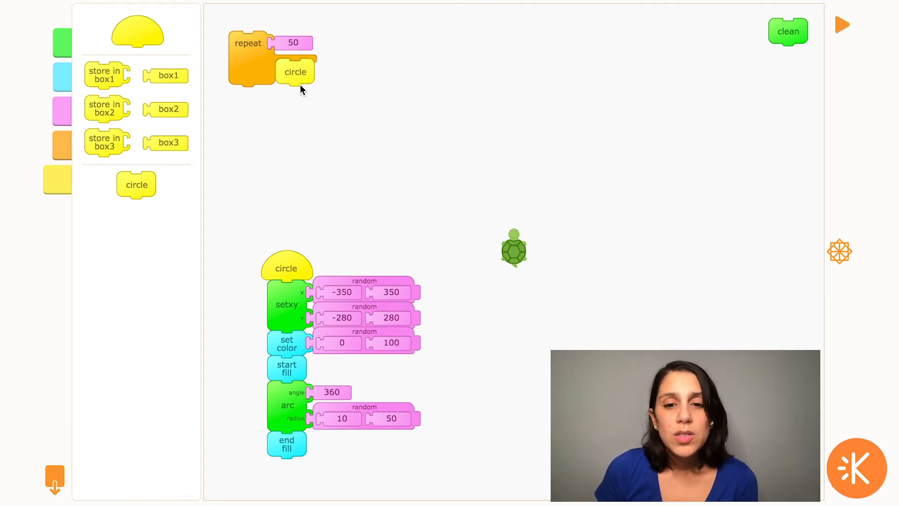
# Run the loop to draw fifty circles, clear them, and move the circle procedure higher
pyautogui.click(842, 25)
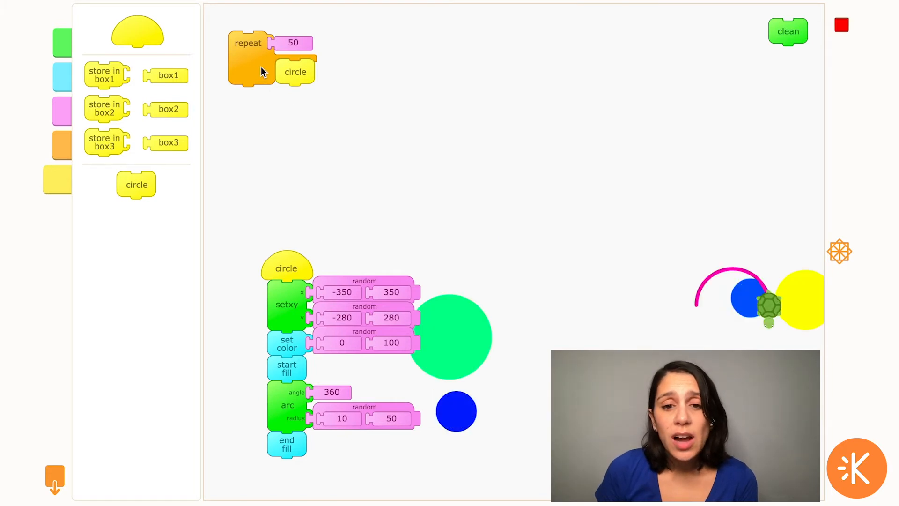
pyautogui.click(248, 57)
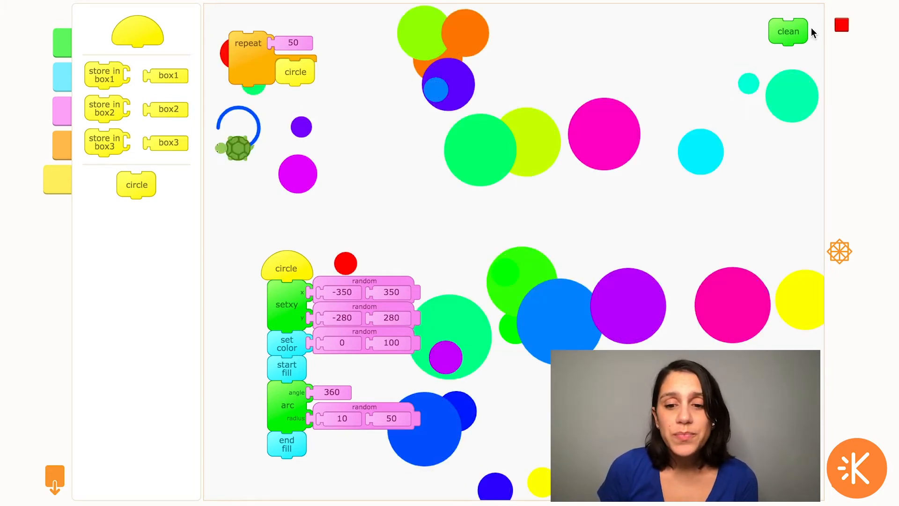
pyautogui.click(787, 31)
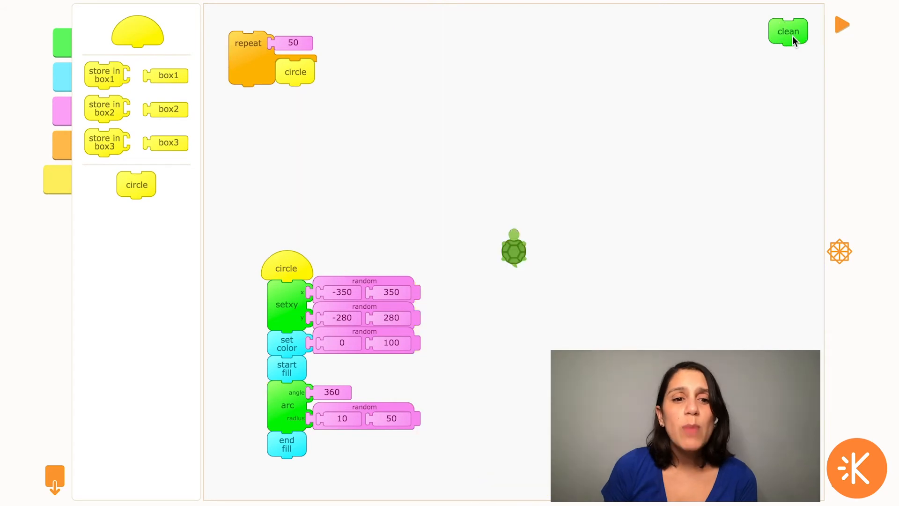
pyautogui.moveTo(287, 268); pyautogui.dragTo(251, 125)
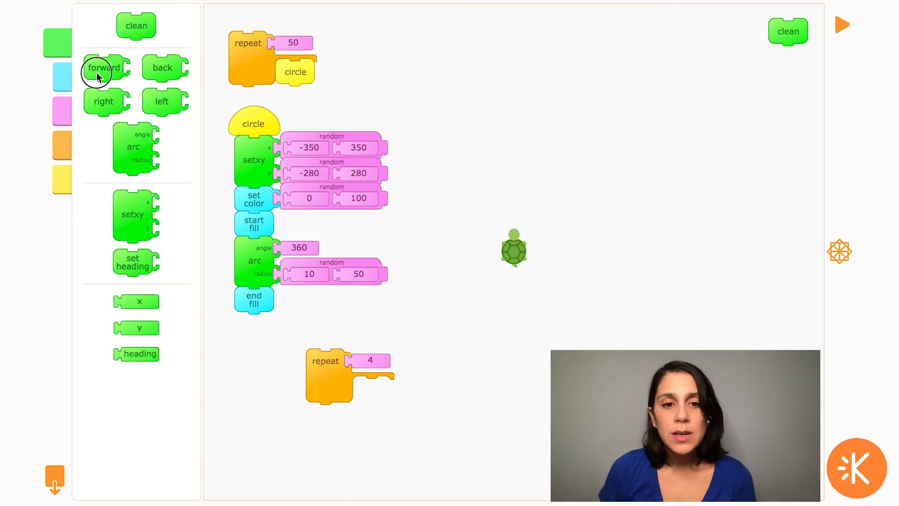
# Add a forward 40 step inside the repeat 4 loop
pyautogui.moveTo(104, 67); pyautogui.dragTo(373, 388)
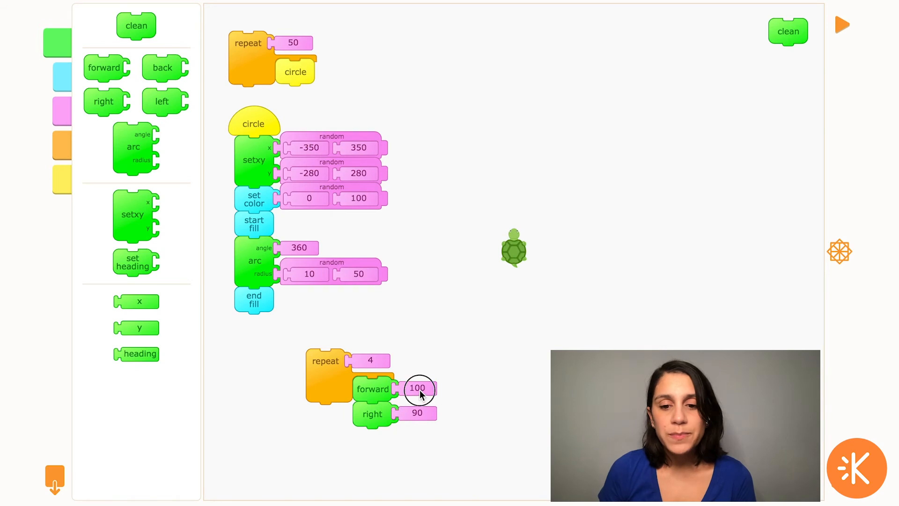
pyautogui.write('40')
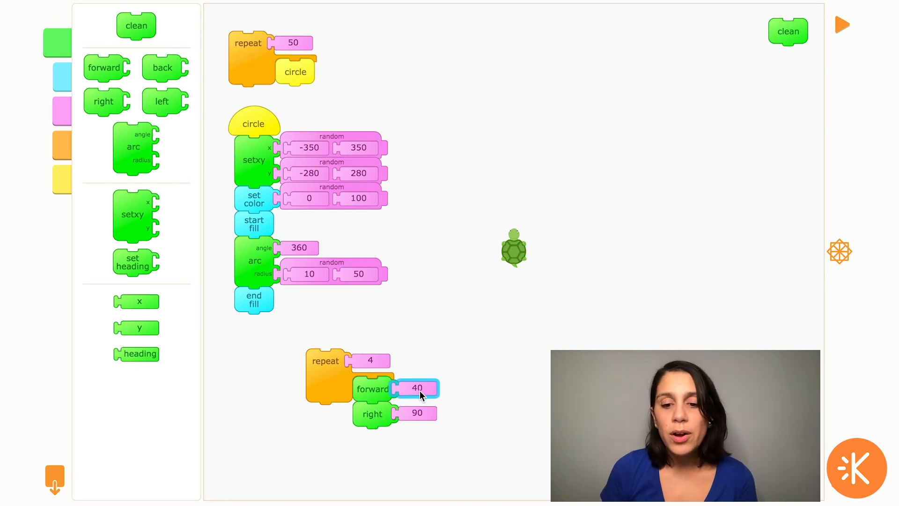
pyautogui.moveTo(347, 238)
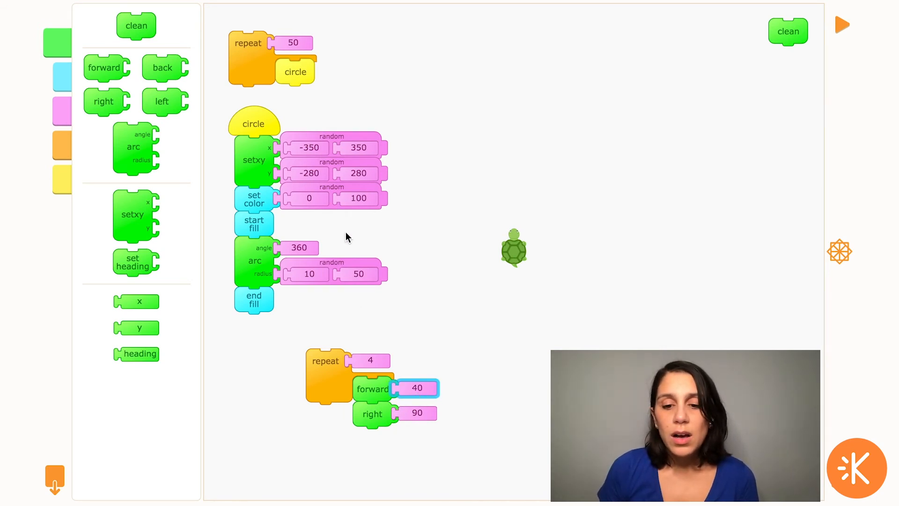
pyautogui.moveTo(350, 258)
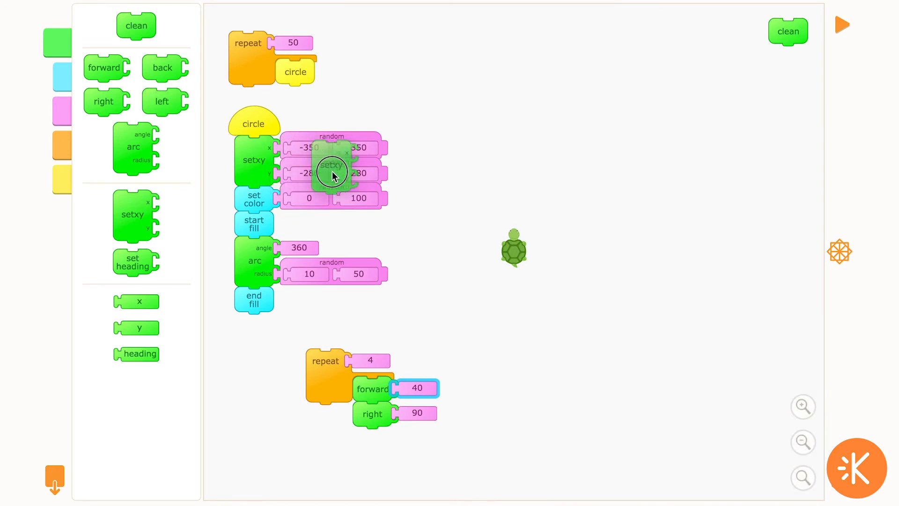
# Duplicate the setxy, set color and start fill stack, wrapping the repeat 4 loop with end fill
pyautogui.moveTo(330, 166); pyautogui.dragTo(545, 178)
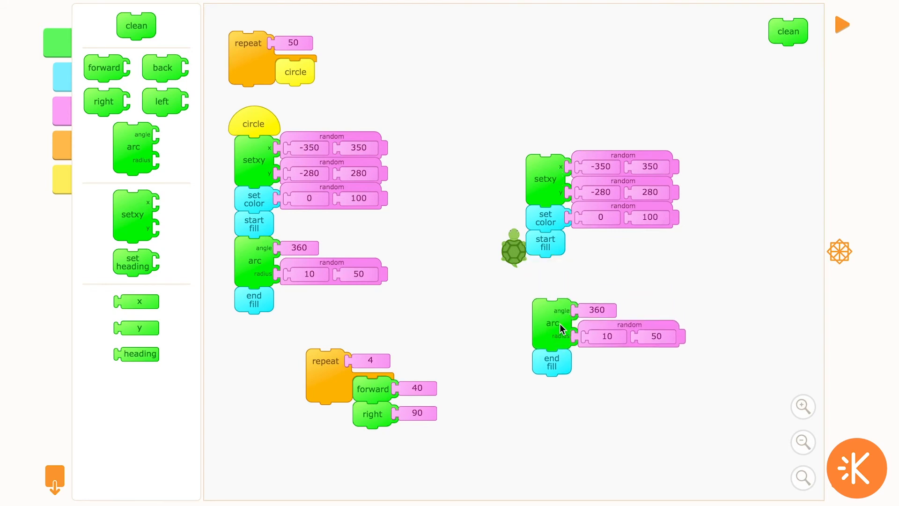
pyautogui.moveTo(552, 322); pyautogui.dragTo(106, 289)
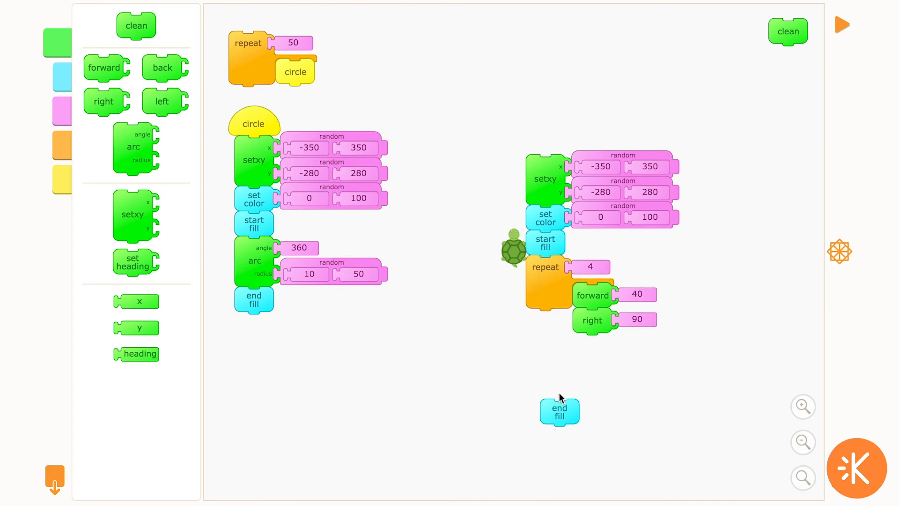
pyautogui.moveTo(559, 410); pyautogui.dragTo(545, 324)
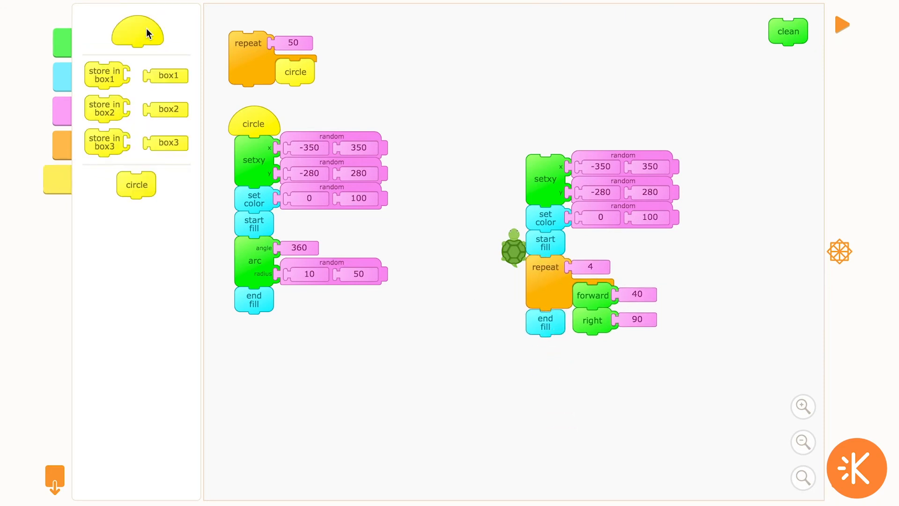
# Add a 'square' action hat and move it below the circle procedure
pyautogui.moveTo(135, 33); pyautogui.dragTo(556, 143)
pyautogui.write('square')
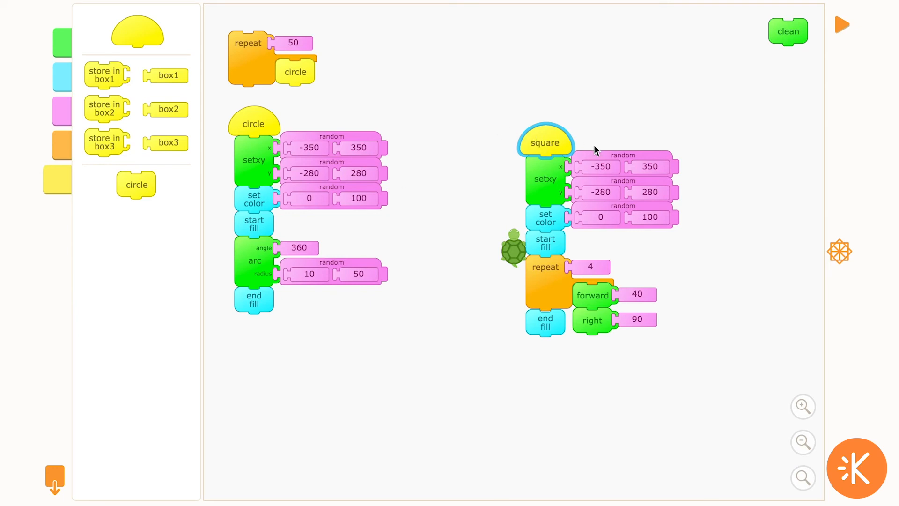
pyautogui.moveTo(545, 143); pyautogui.dragTo(309, 308)
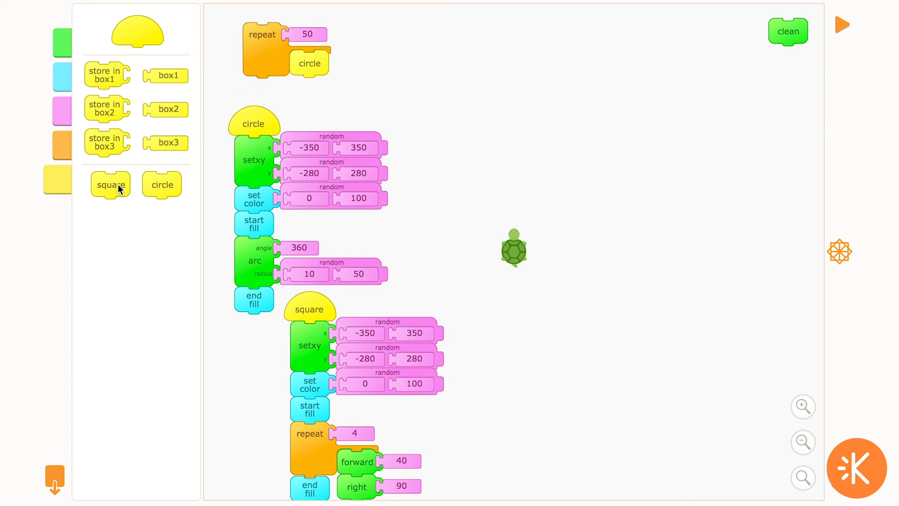
# Add the square call under circle in repeat 50 and run the program
pyautogui.moveTo(111, 184); pyautogui.dragTo(310, 89)
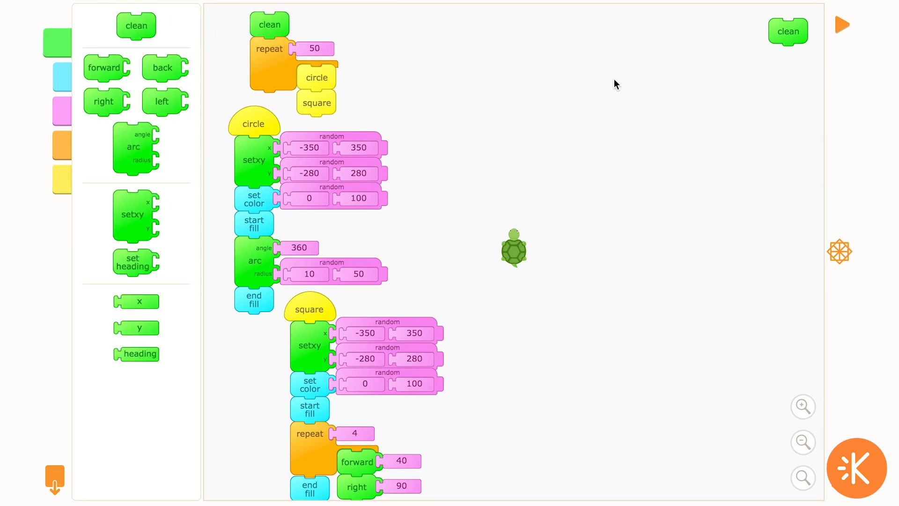
pyautogui.moveTo(249, 64)
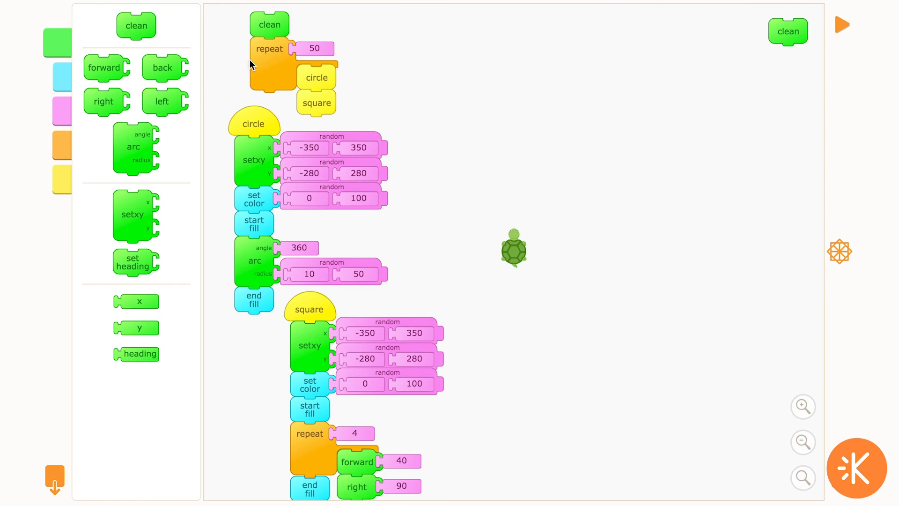
pyautogui.click(841, 24)
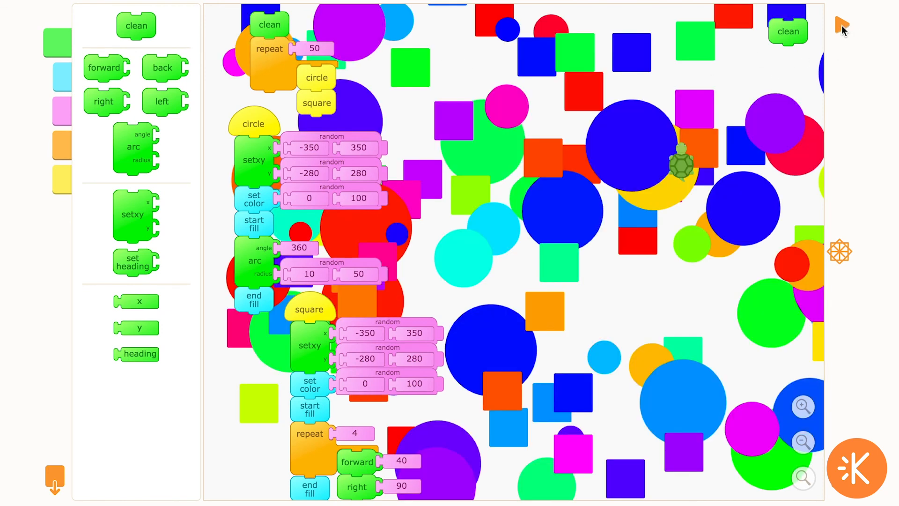